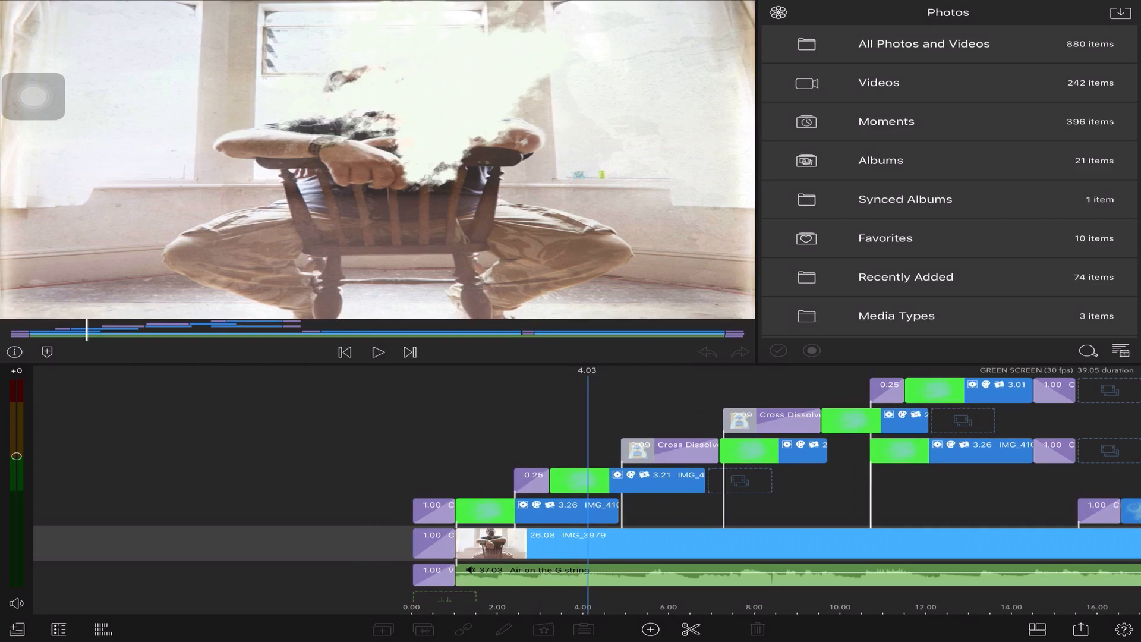
Preview the empty-room background IMG_4136-6.JPG and the seated-man still from Recently Added photos
click(905, 276)
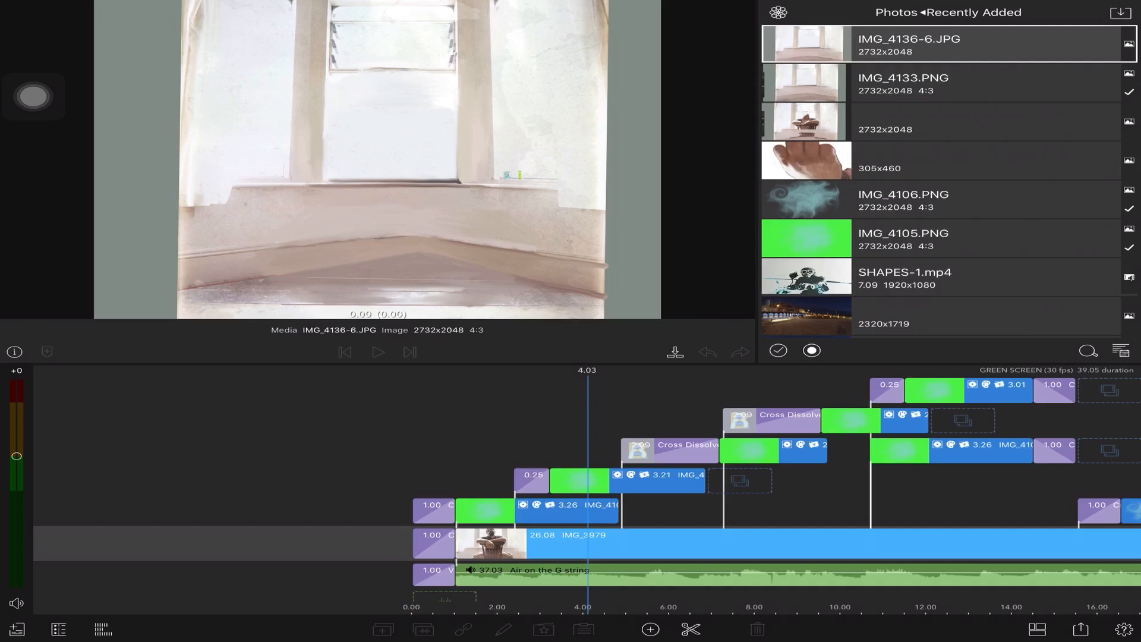
click(806, 121)
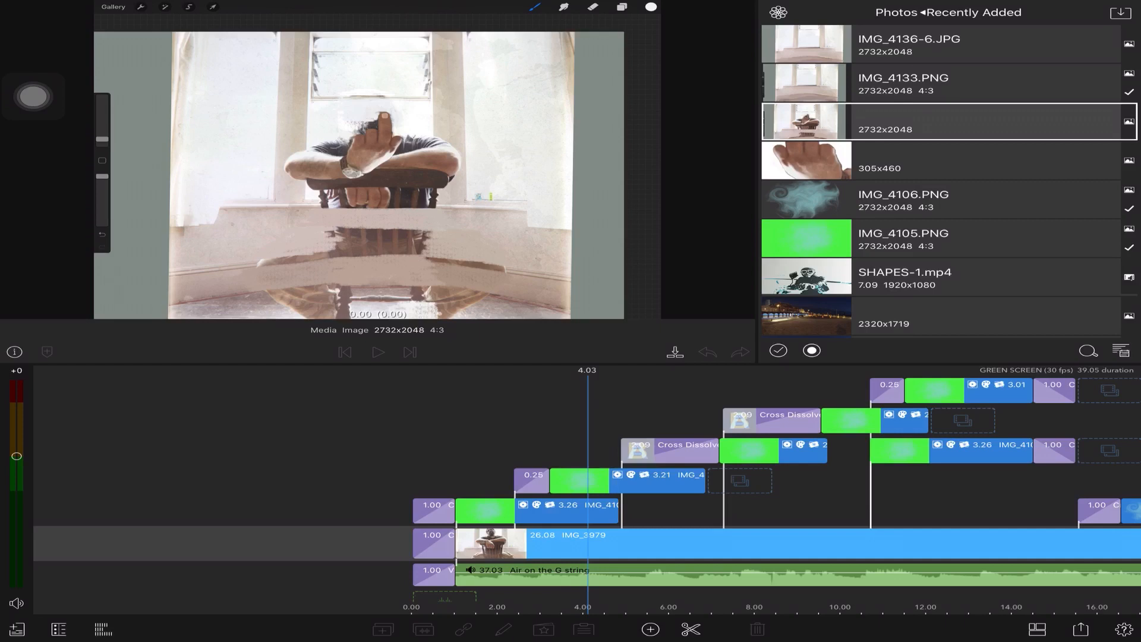
click(908, 44)
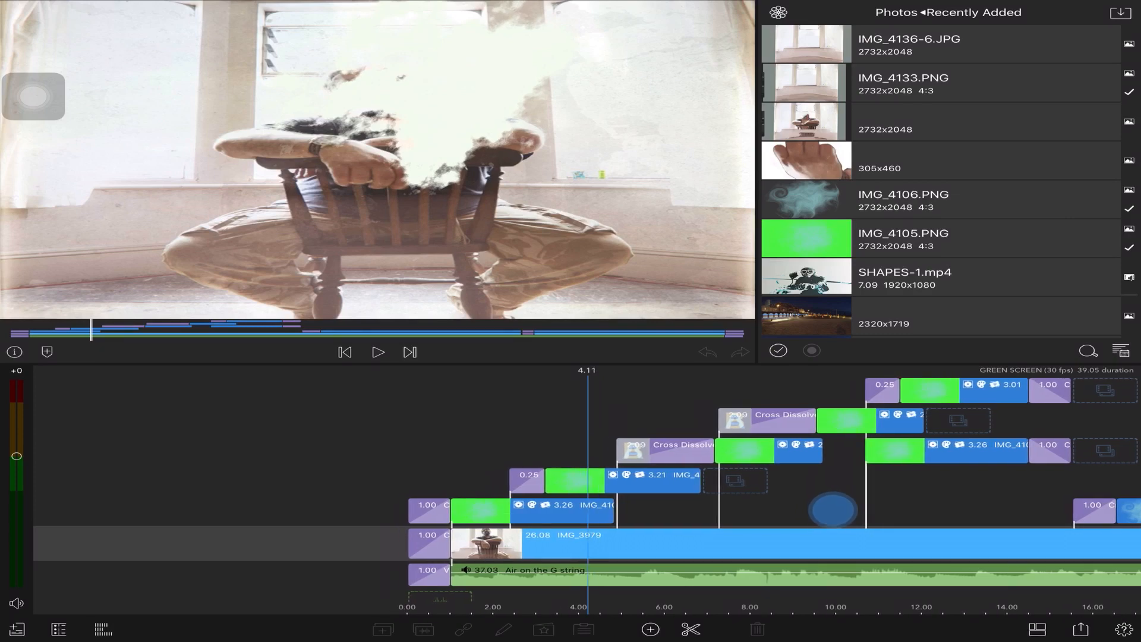
click(344, 352)
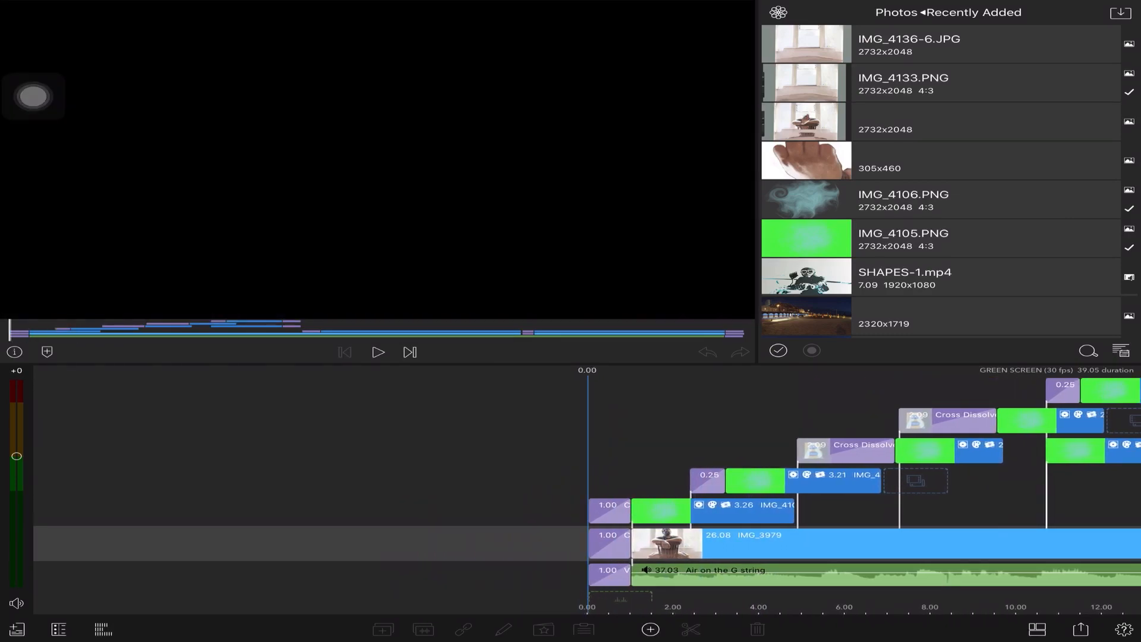
click(378, 352)
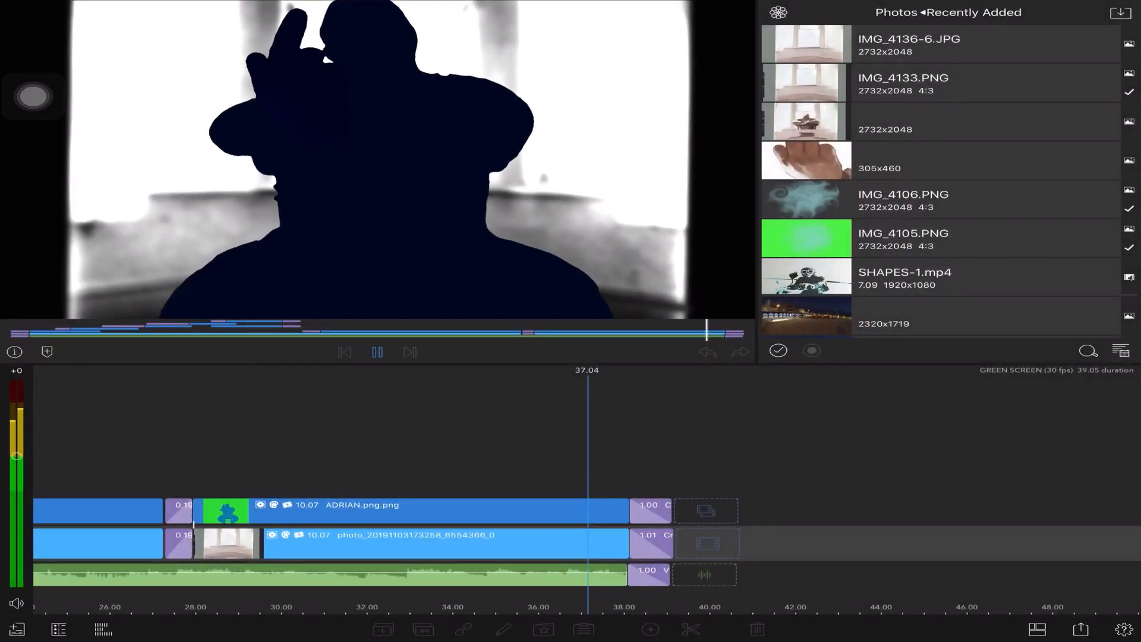
click(378, 352)
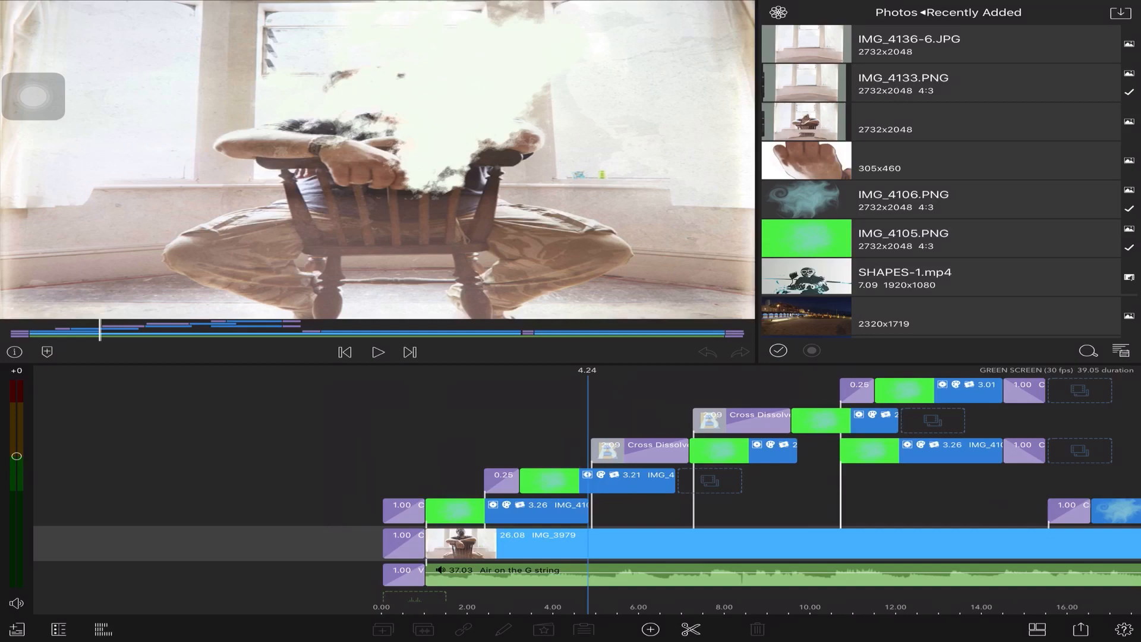
Select the green smoke clip and browse the Storyblocks stock footage source
click(549, 479)
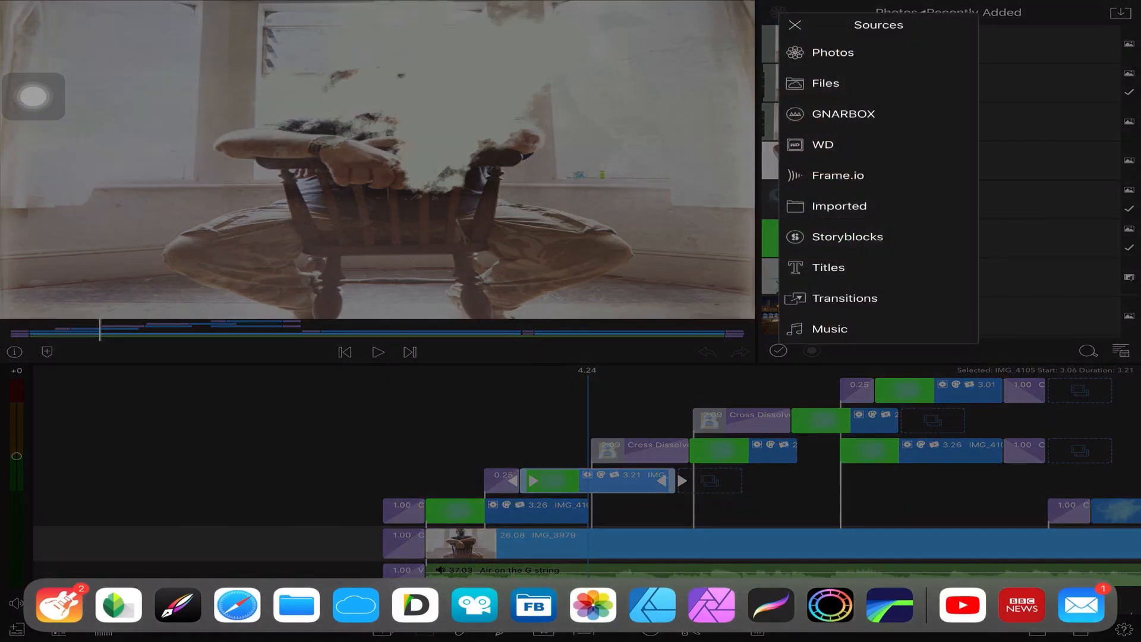
click(832, 51)
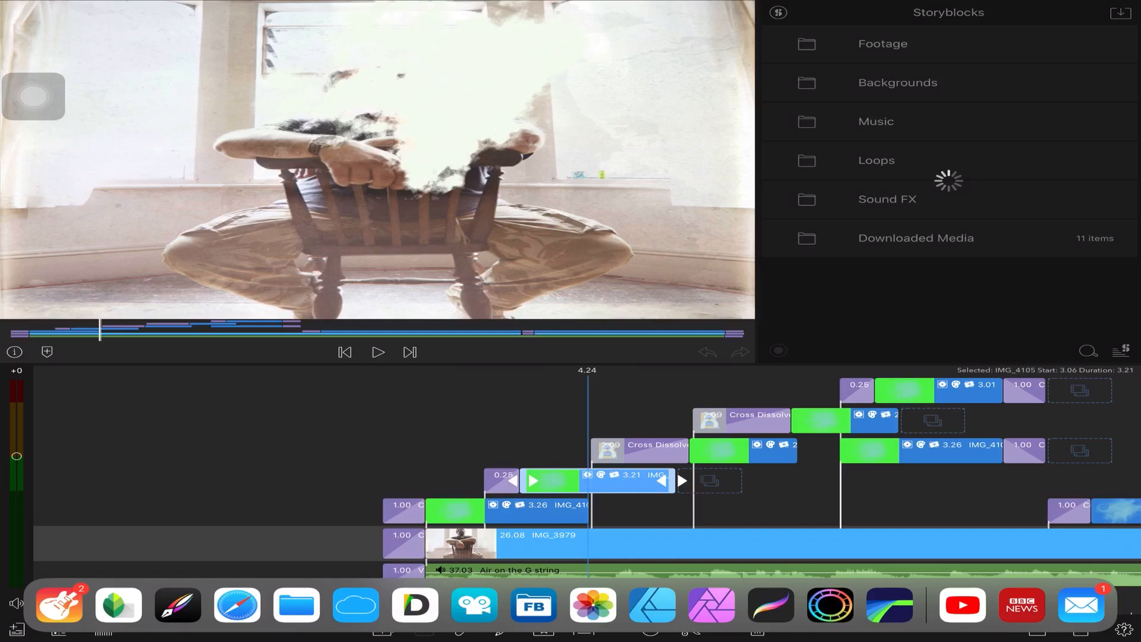
click(883, 43)
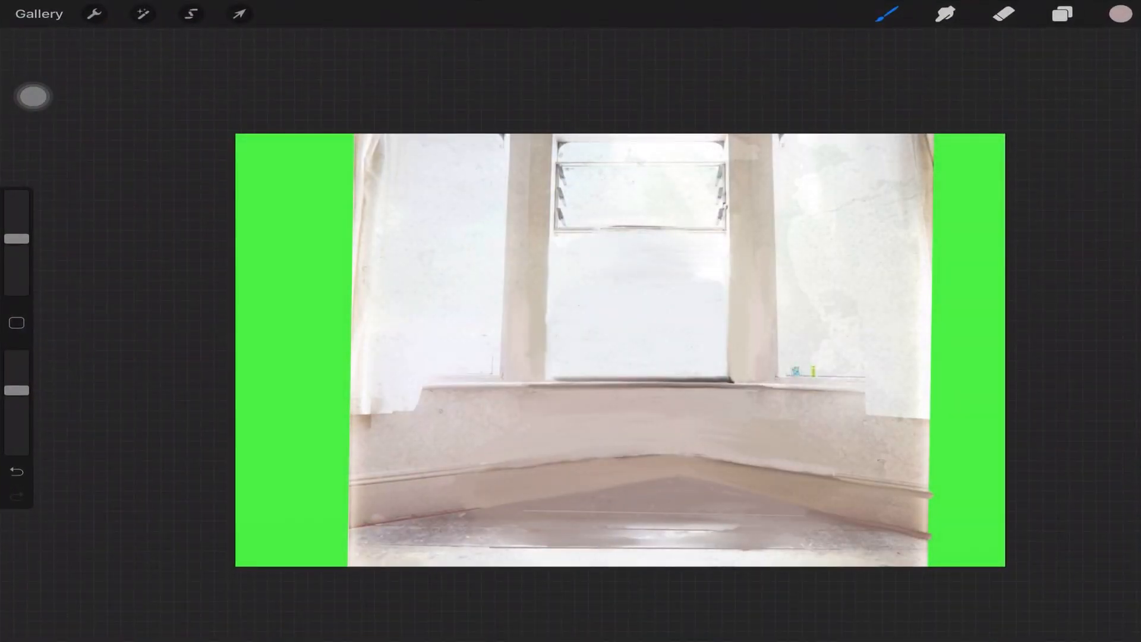
Share the painted smoke cloud from Procreate as a flat PNG and return to the canvas
click(38, 13)
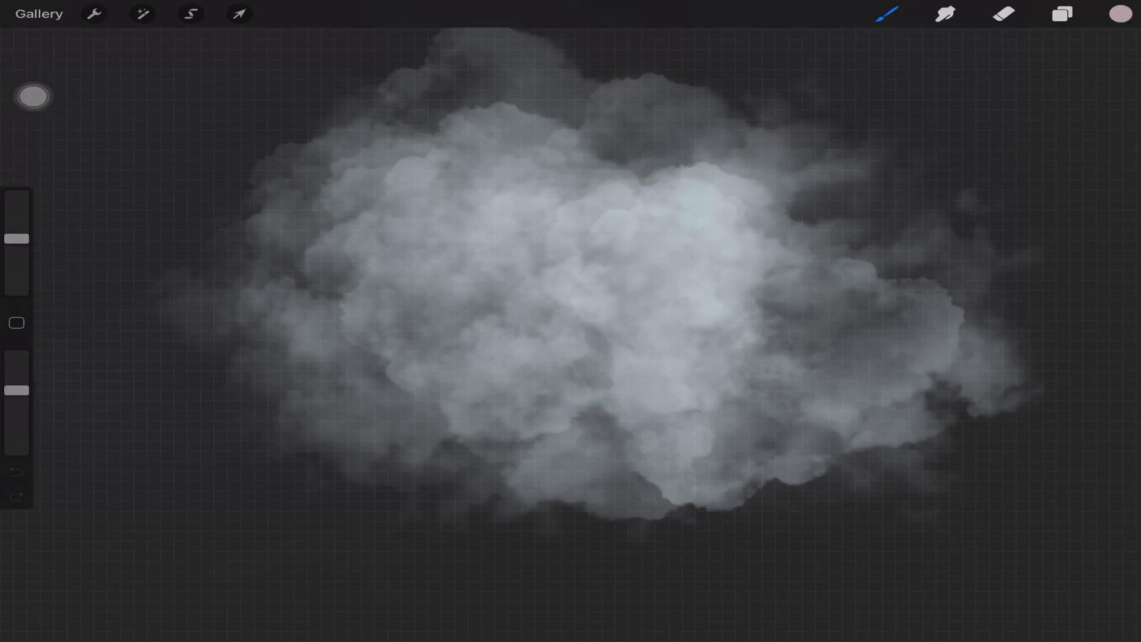
click(92, 13)
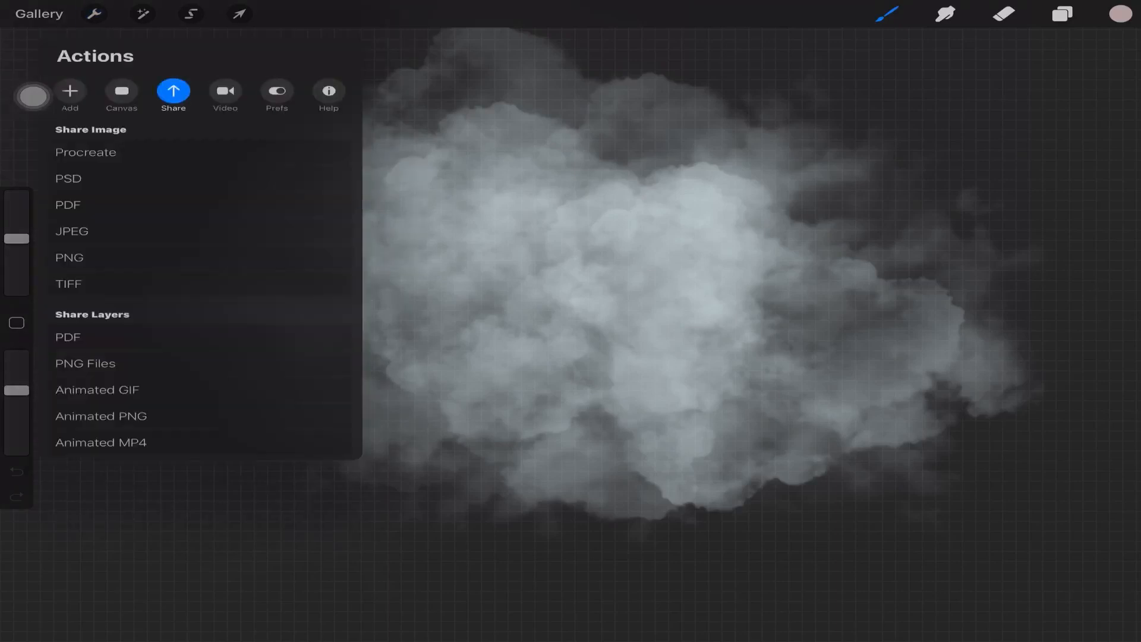
click(69, 256)
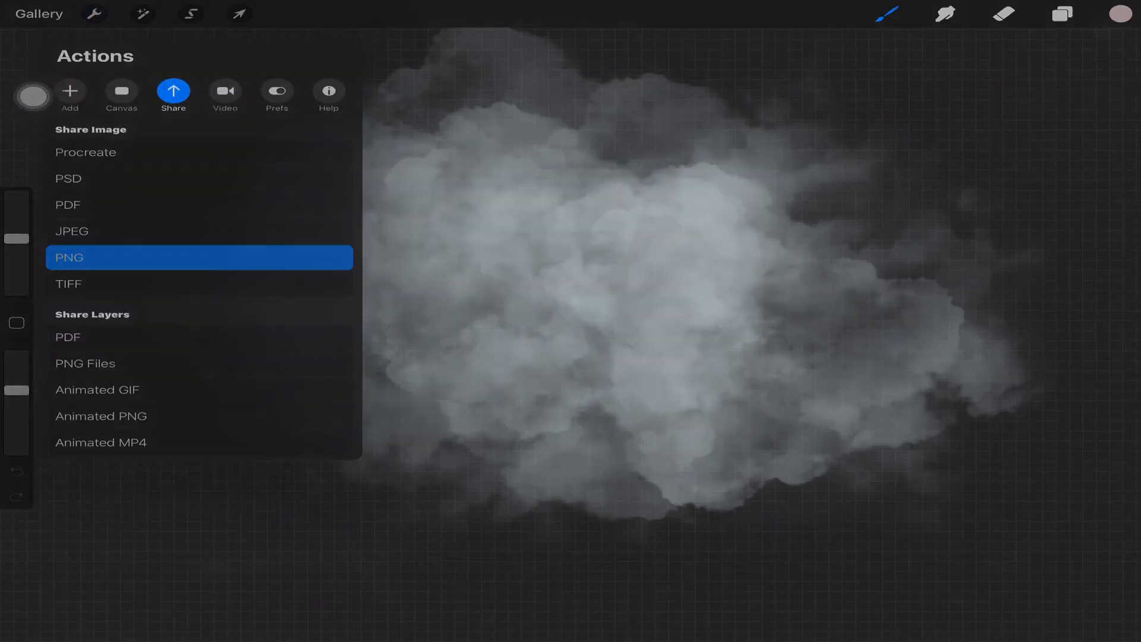
click(199, 257)
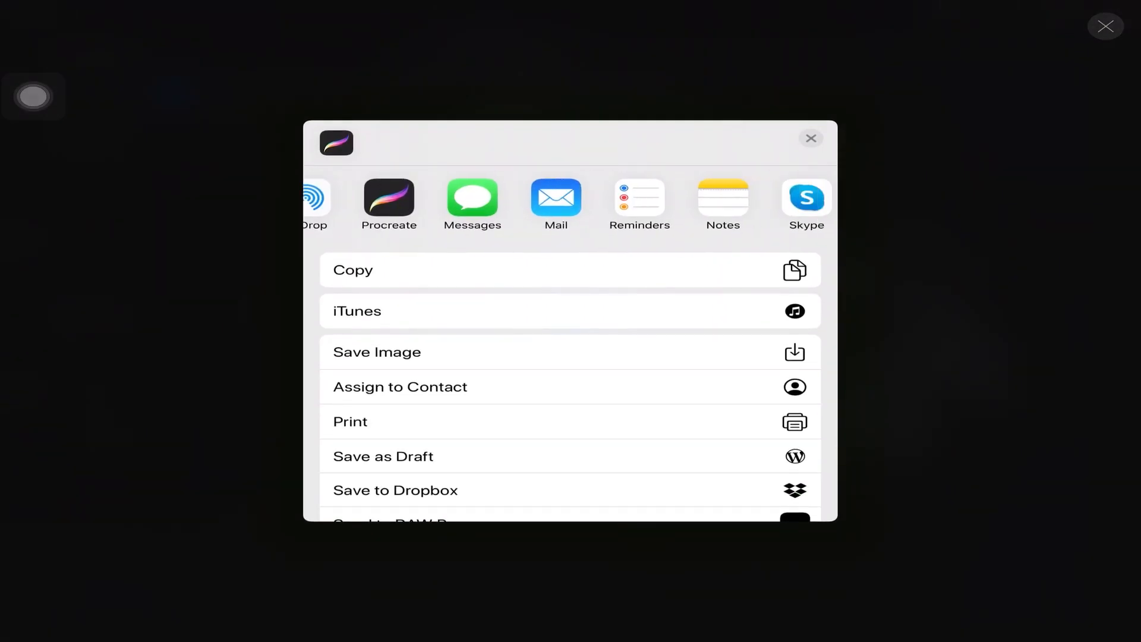
scroll(left, 3)
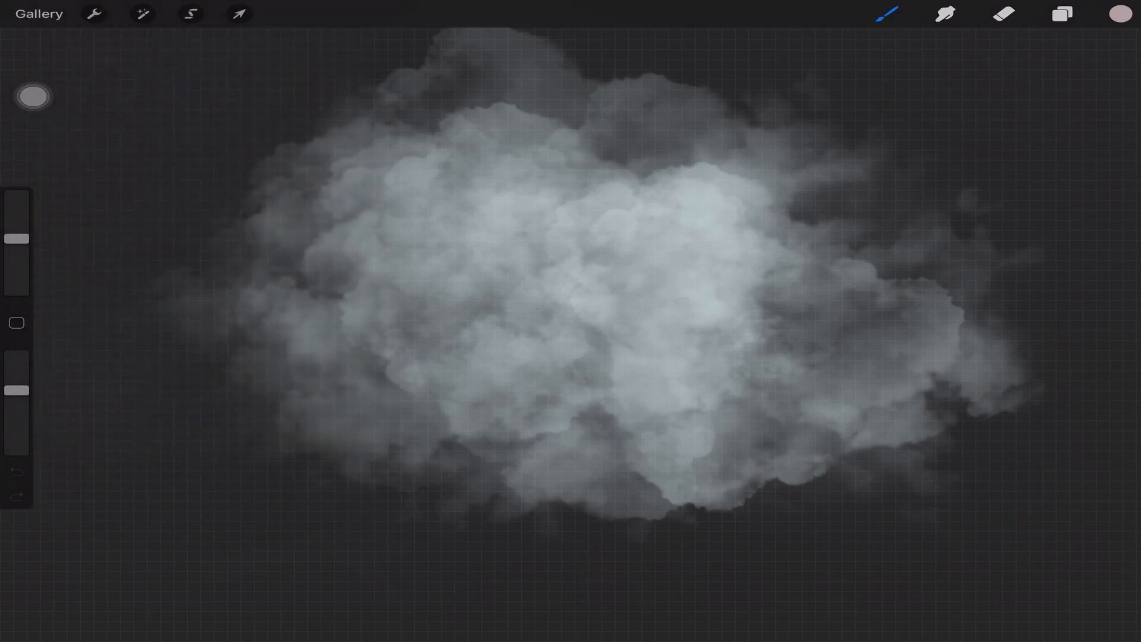
drag(618, 560, 746, 582)
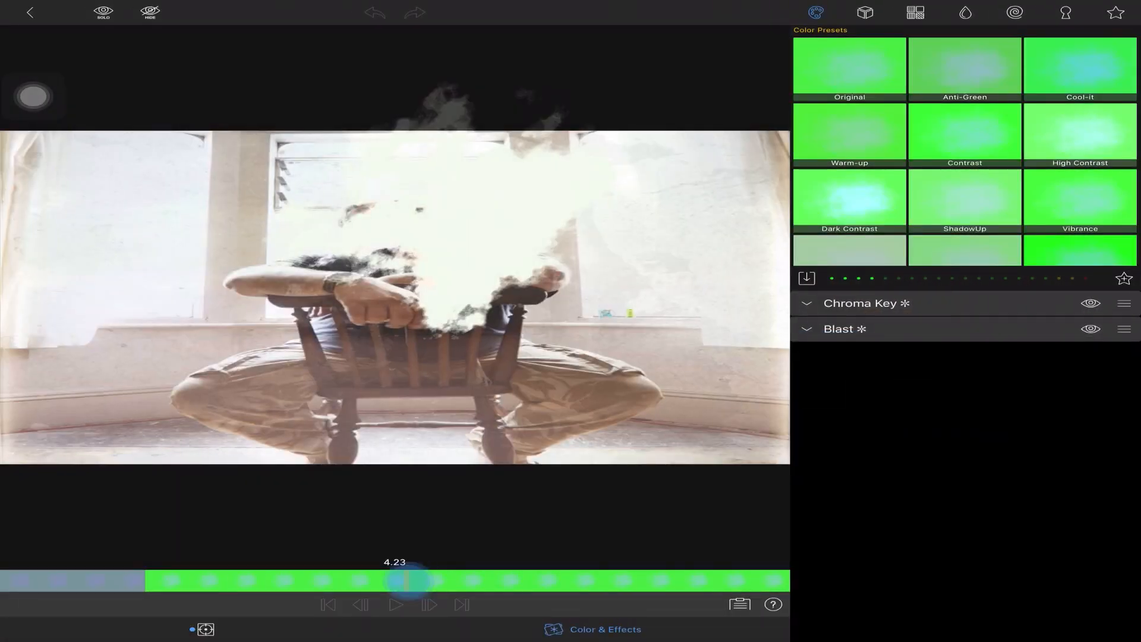
Scrub the Color & Effects preview through the smoke clip from start to end and back
drag(397, 580, 54, 577)
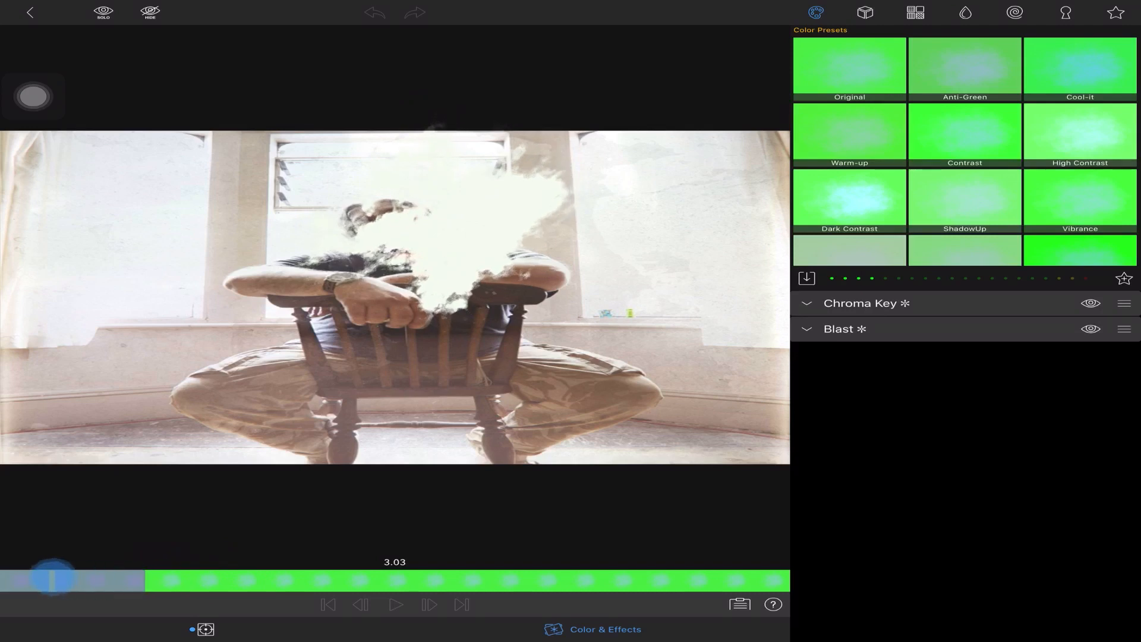
drag(54, 580, 470, 580)
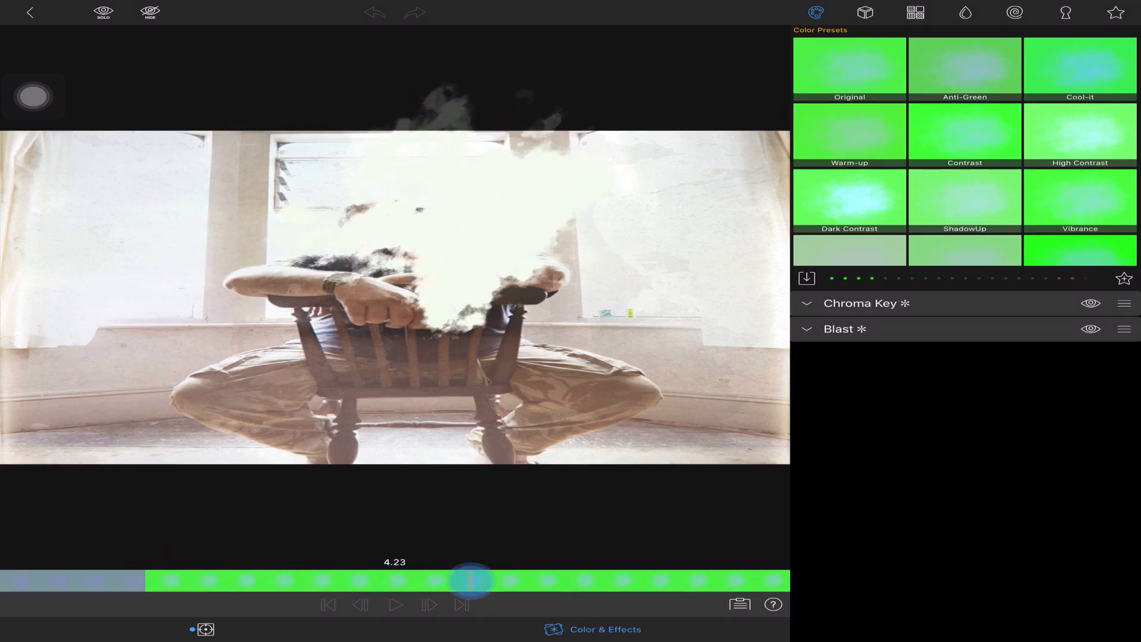
drag(472, 581, 754, 582)
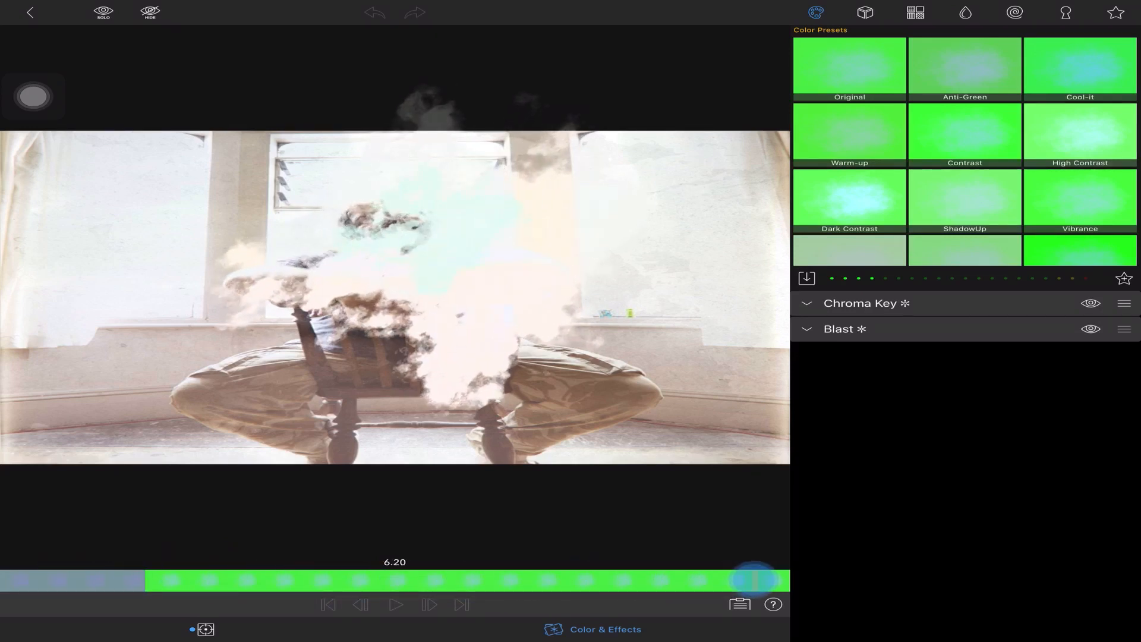
drag(753, 580, 102, 580)
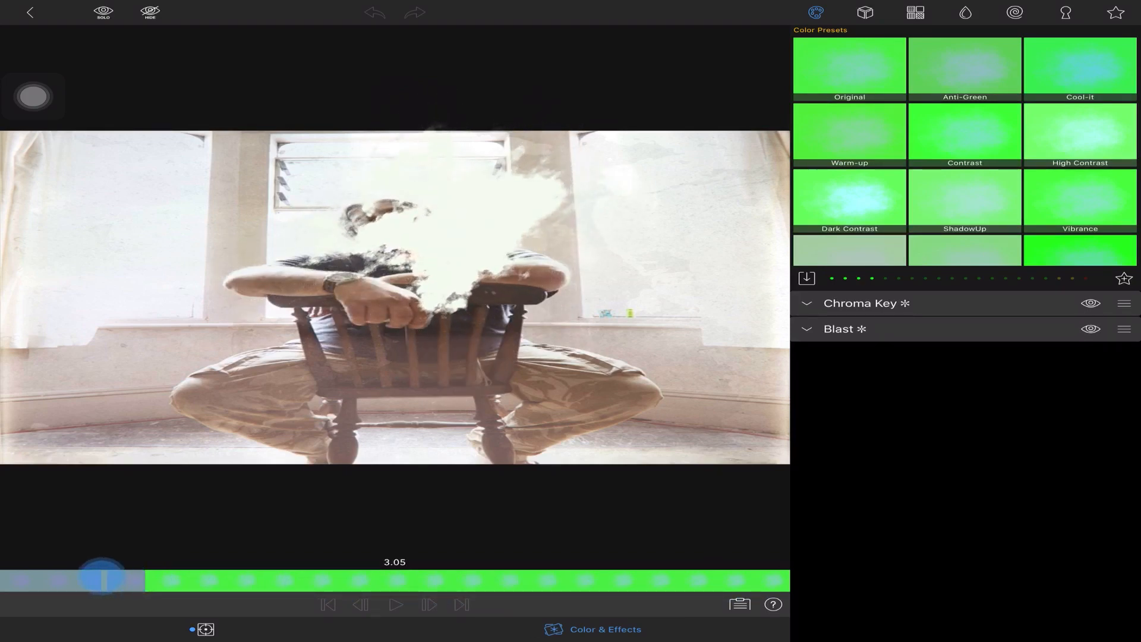
Review the clip's Frame & Fit values (Size 28.9, Rotation 39.7°) and expand the Chroma Key settings
click(877, 12)
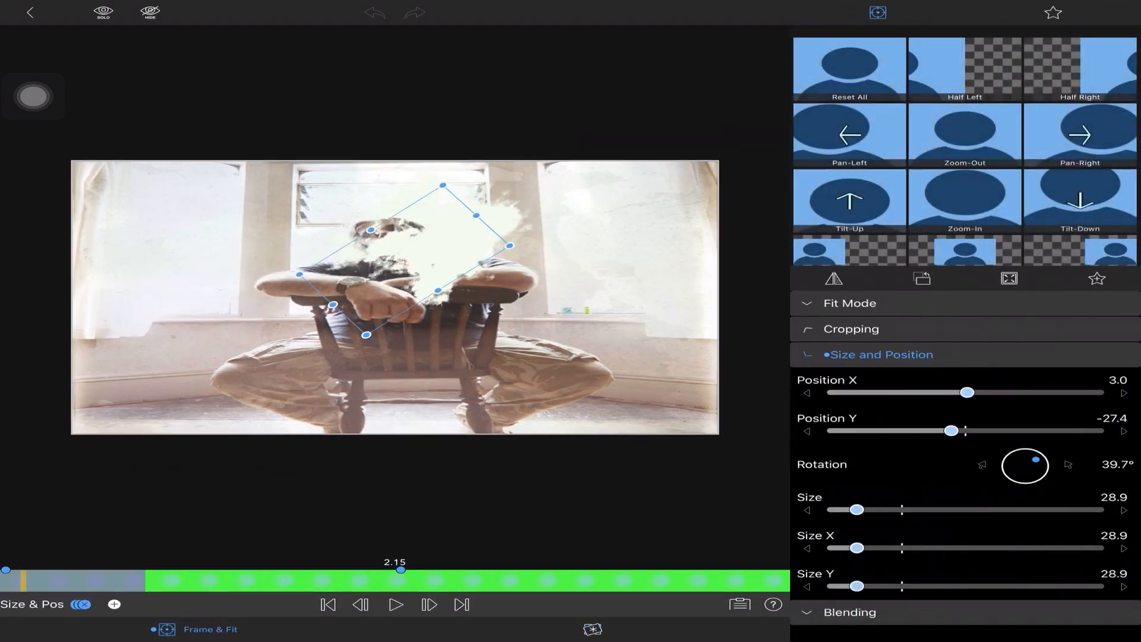
drag(857, 510, 866, 510)
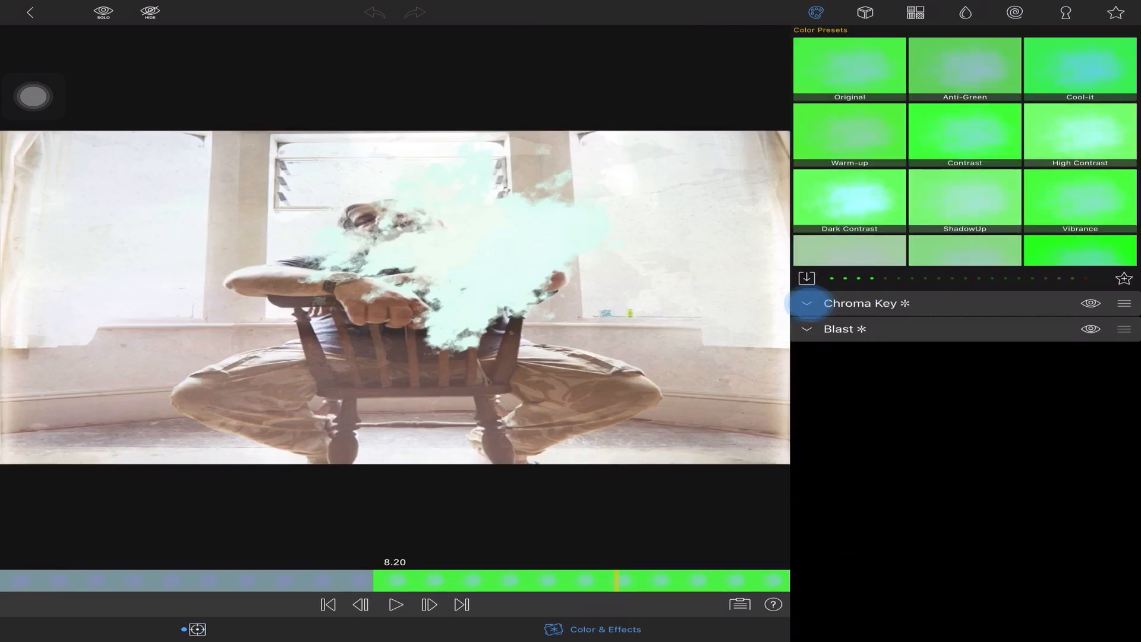
click(805, 303)
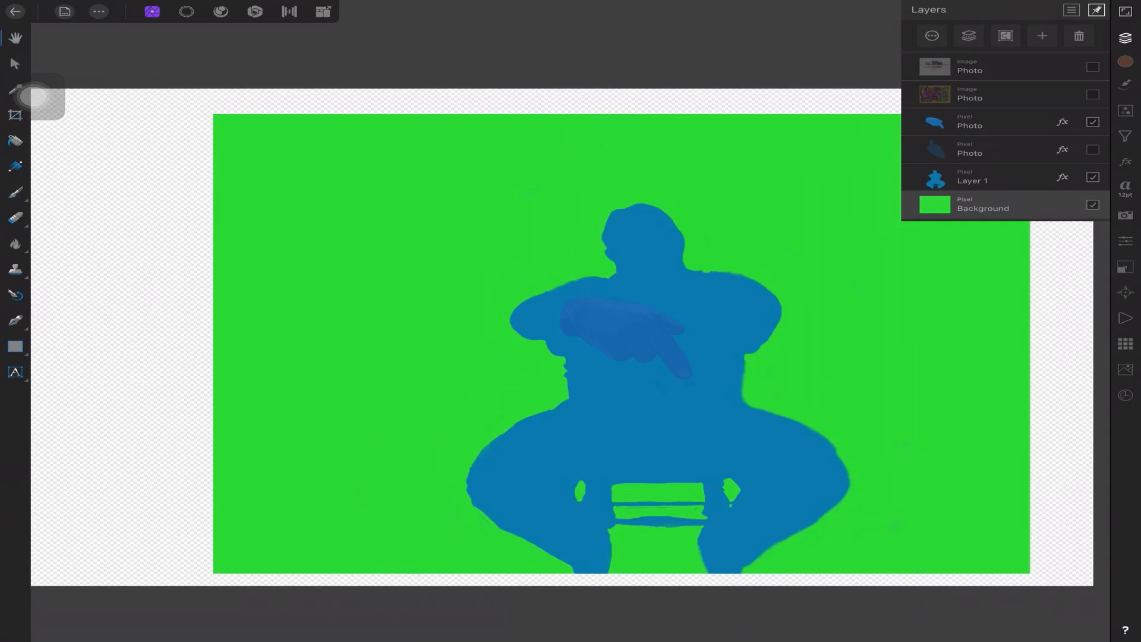
click(1092, 205)
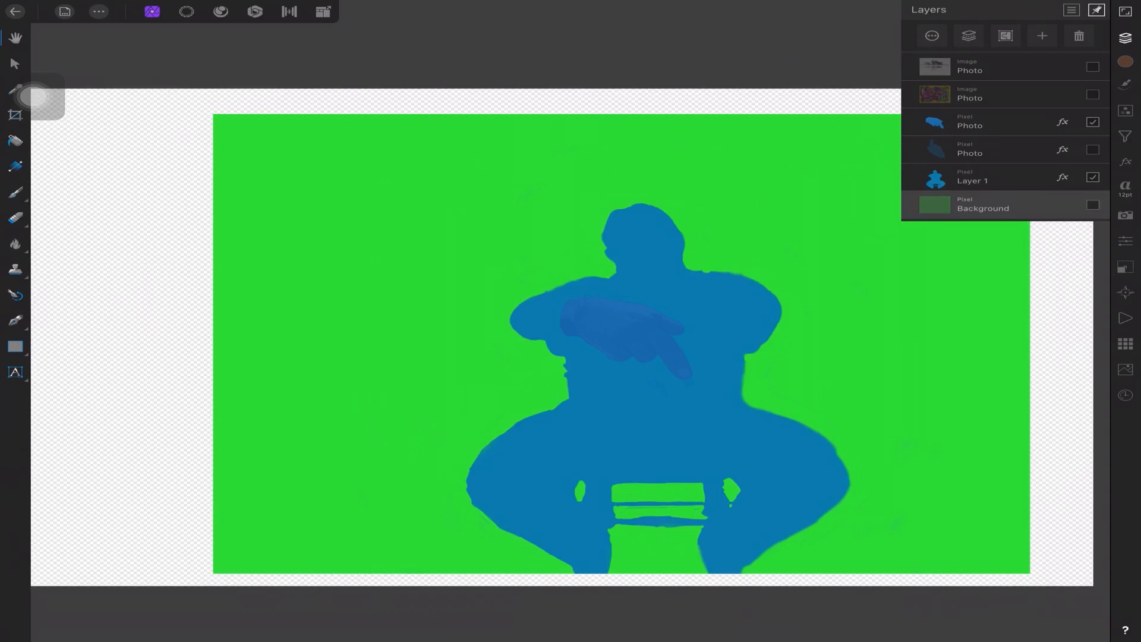
click(1092, 206)
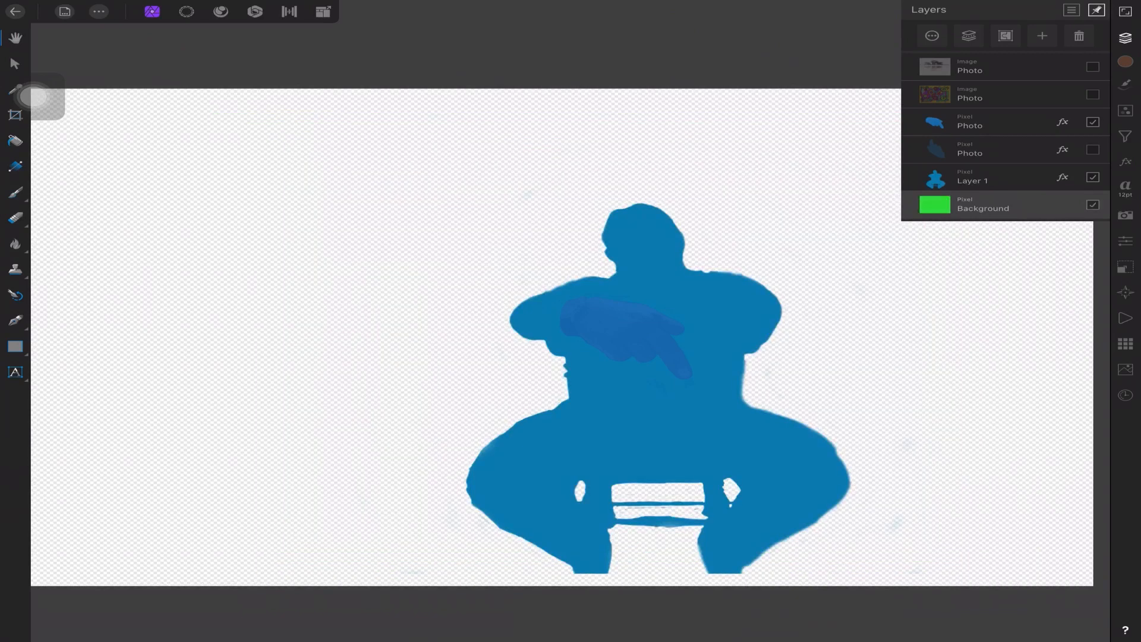
click(1092, 204)
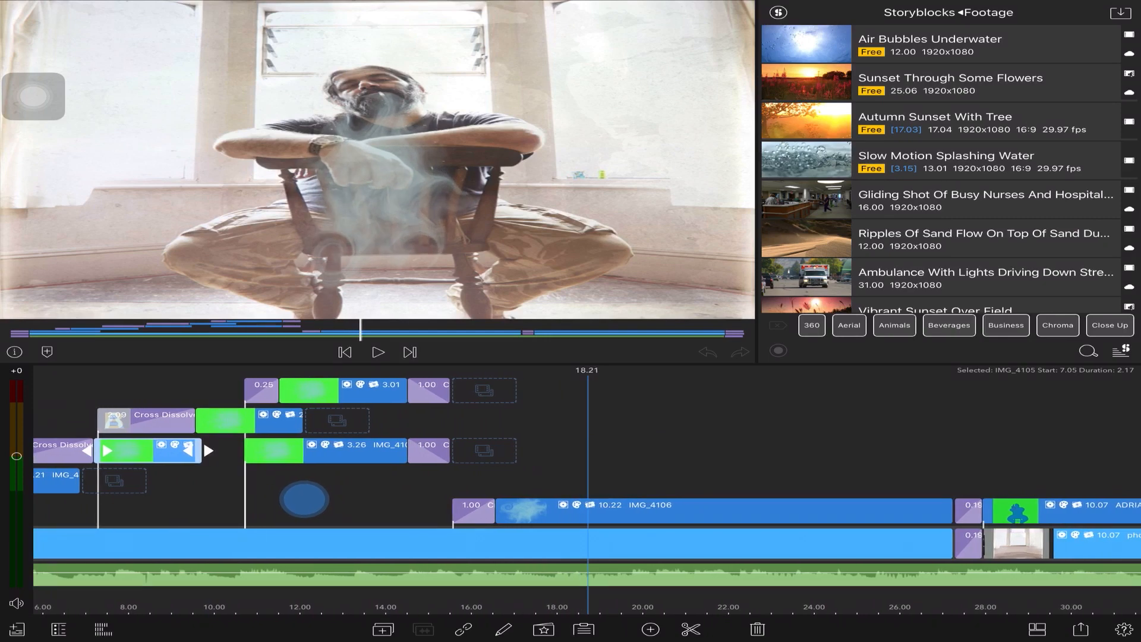
Play the timeline to the end and preview the empty-room IMG_4136-6.JPG behind the closing silhouette
click(724, 507)
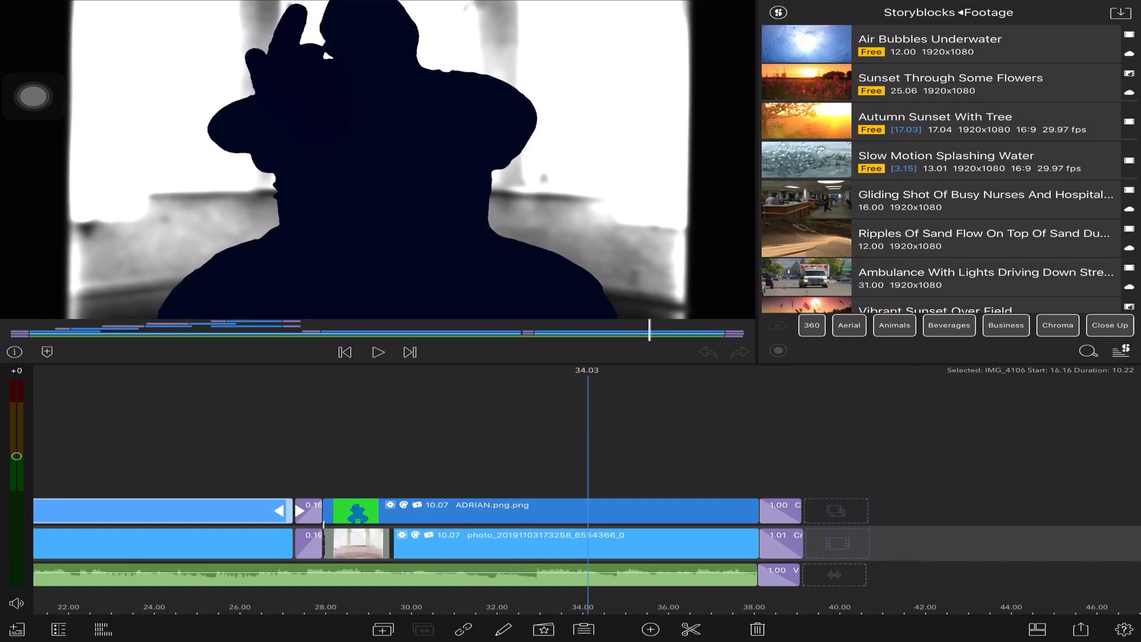
click(576, 543)
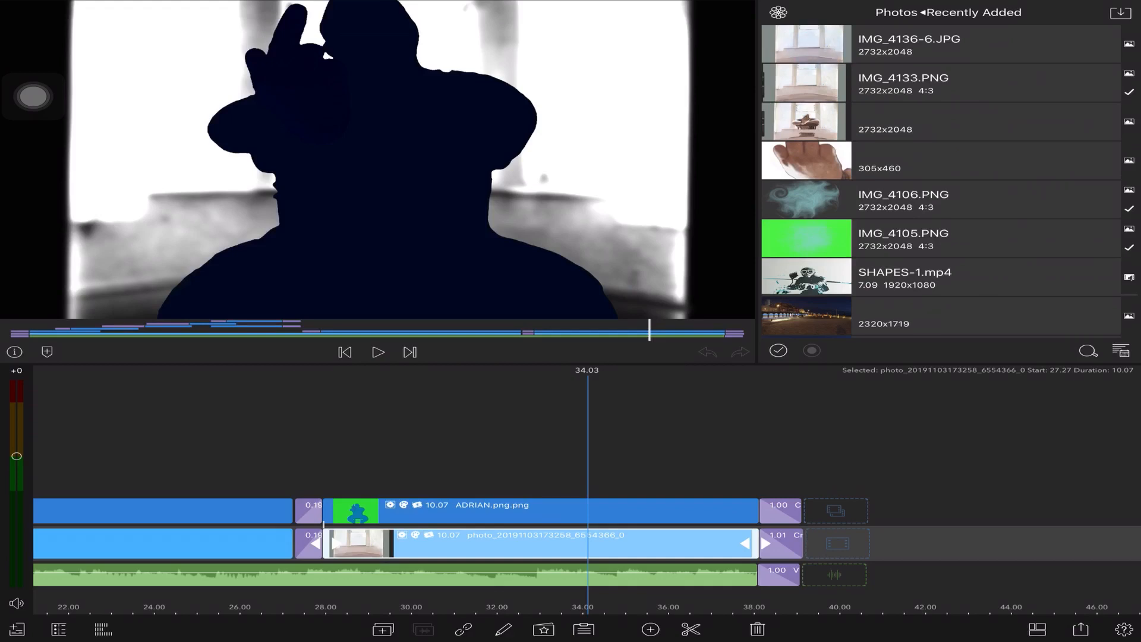
click(909, 42)
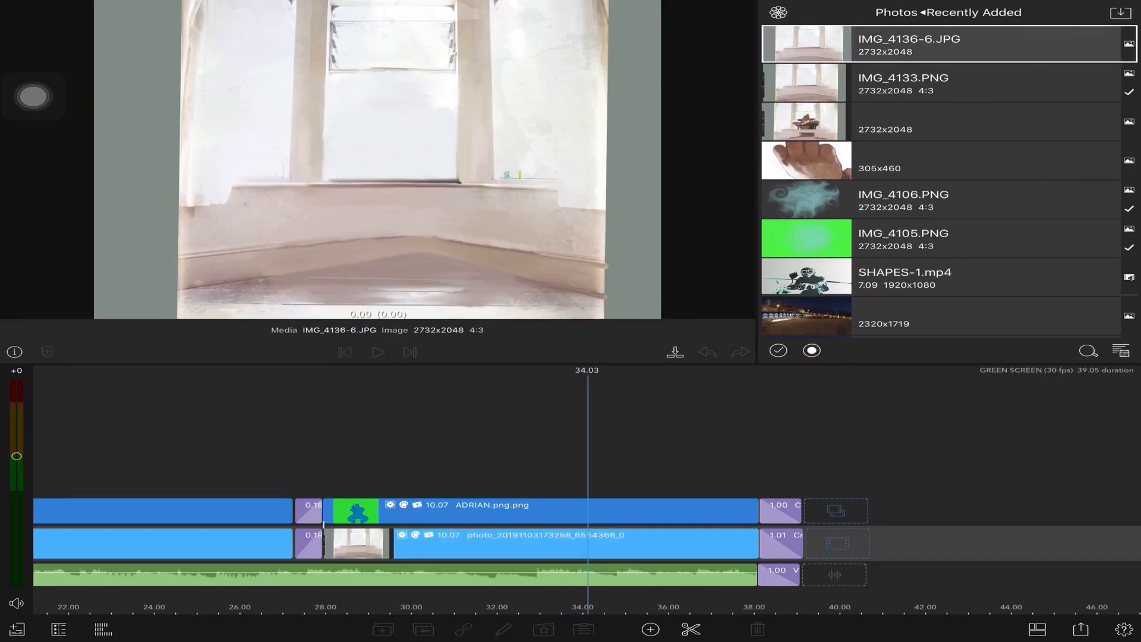